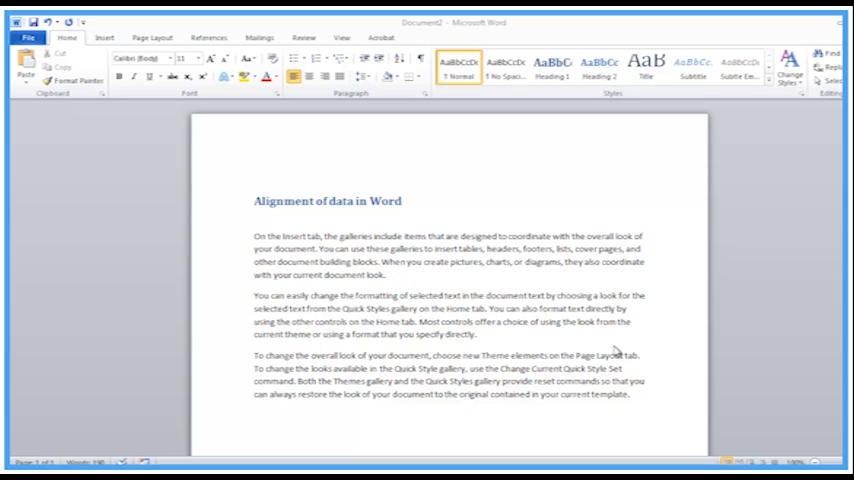
mouse_move(317, 189)
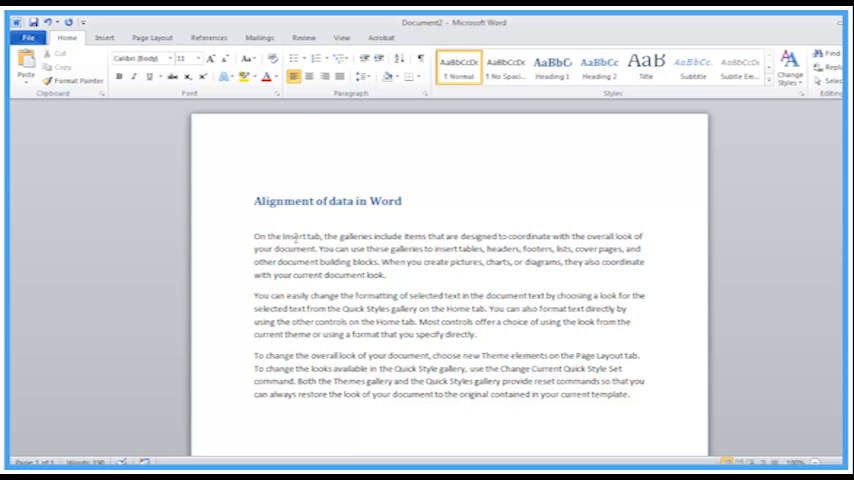
mouse_move(293, 79)
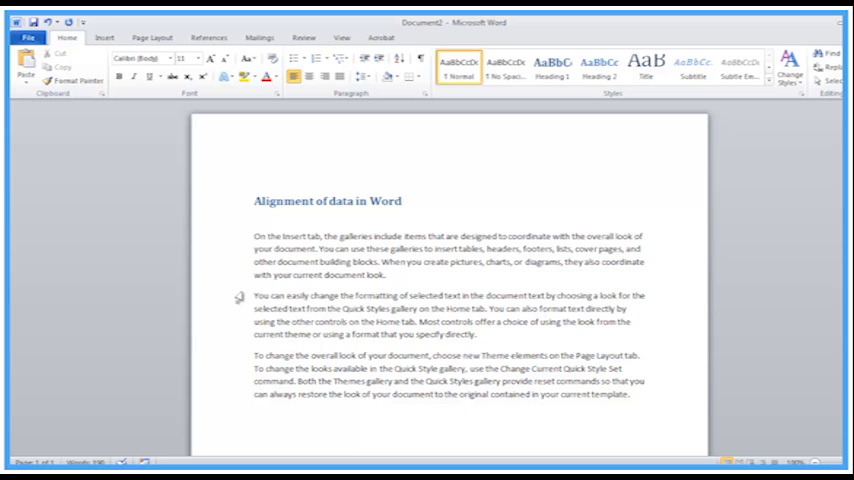
Apply Subtle Emphasis to the first paragraph, then select the second paragraph.
left_click_drag(254, 236, 375, 274)
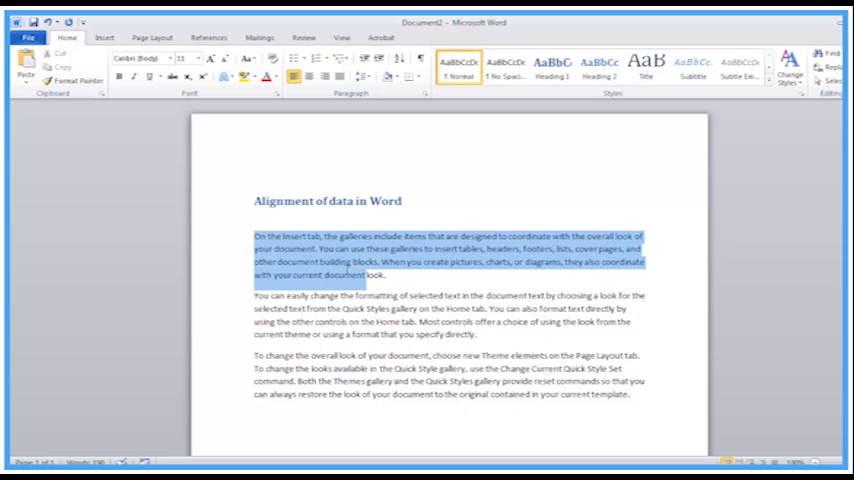
mouse_move(399, 276)
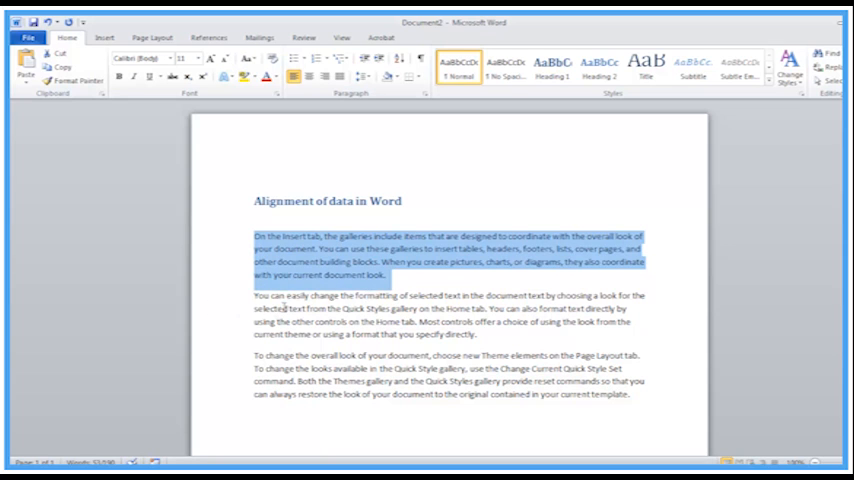
left_click(253, 295)
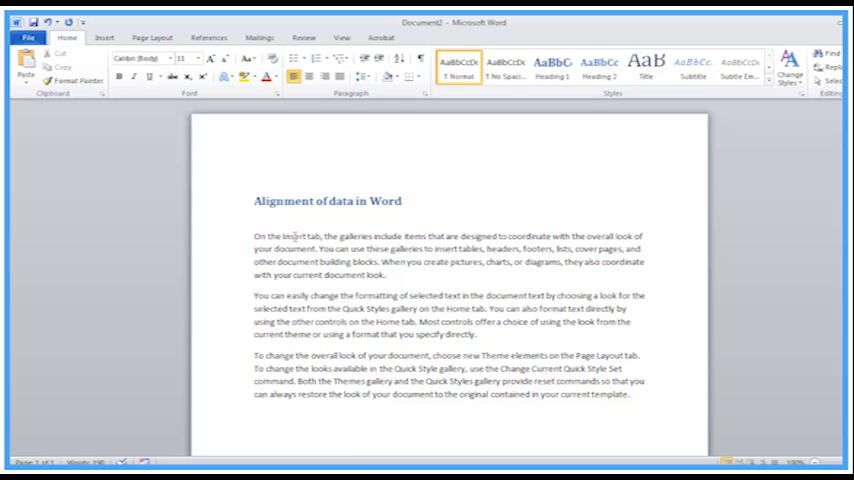
double_click(290, 236)
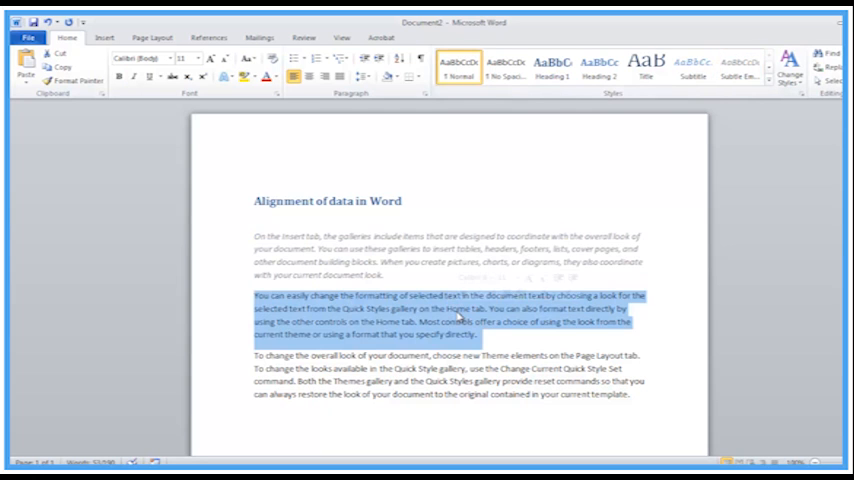
Apply Intense Quote to paragraph two and Subtle Reference to paragraph three.
left_click(769, 88)
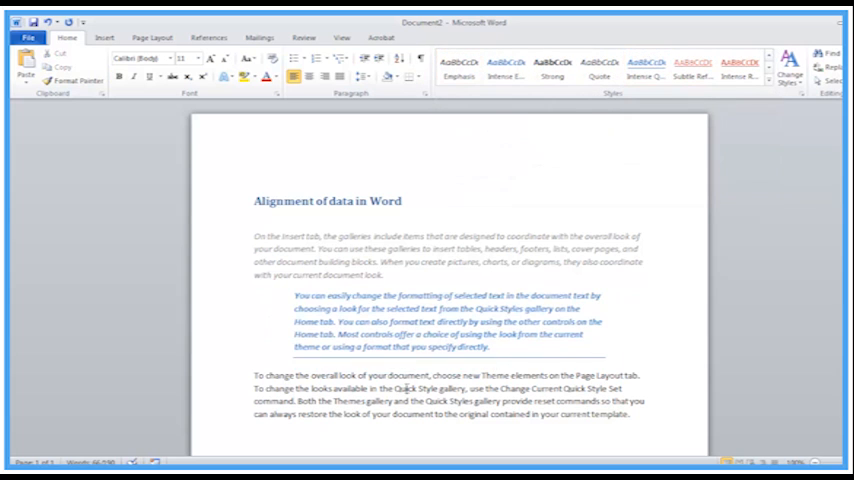
left_click_drag(254, 375, 630, 415)
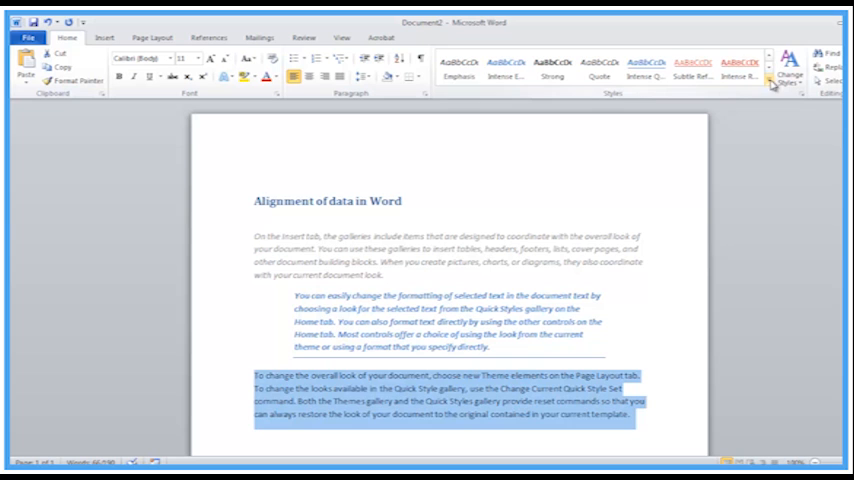
left_click(768, 78)
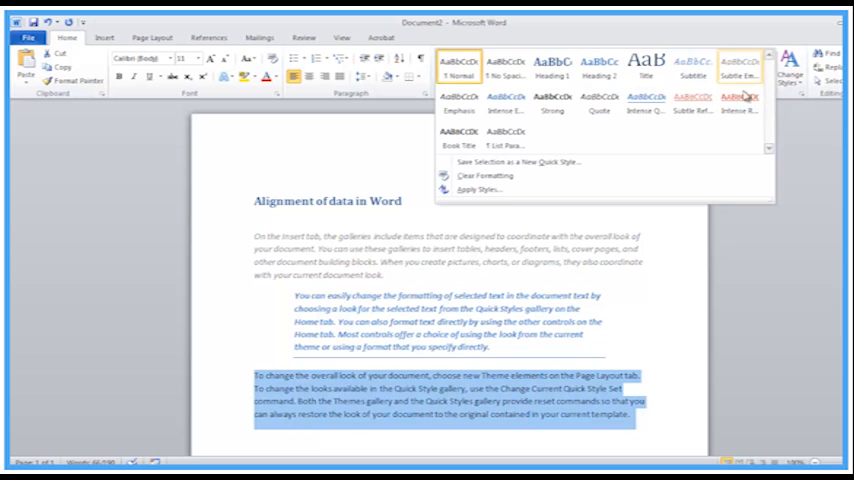
left_click(747, 98)
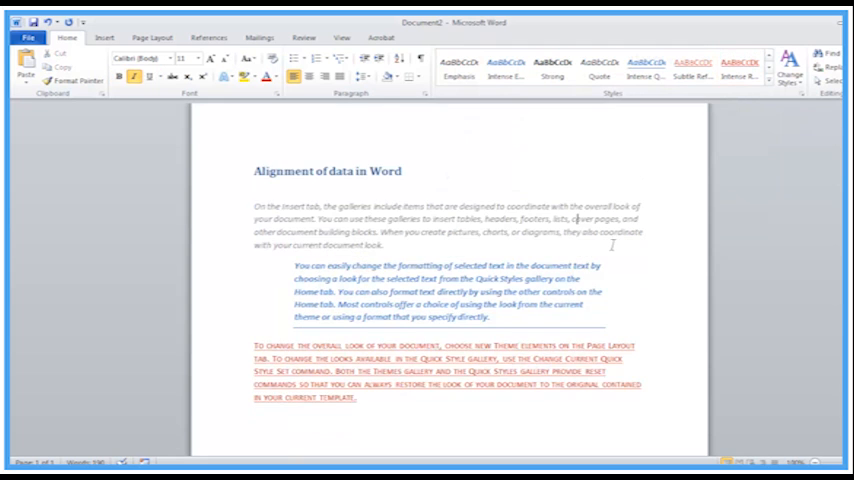
Scroll down to the empty line below the third paragraph.
scroll("down", 3)
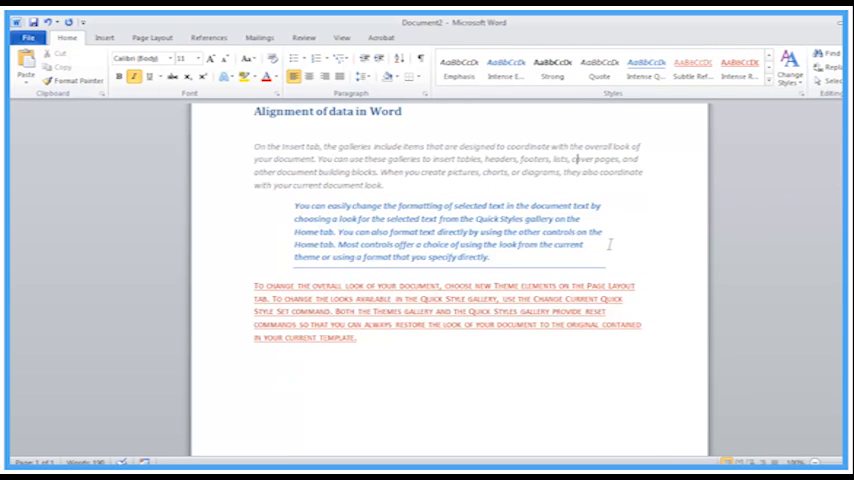
mouse_move(421, 374)
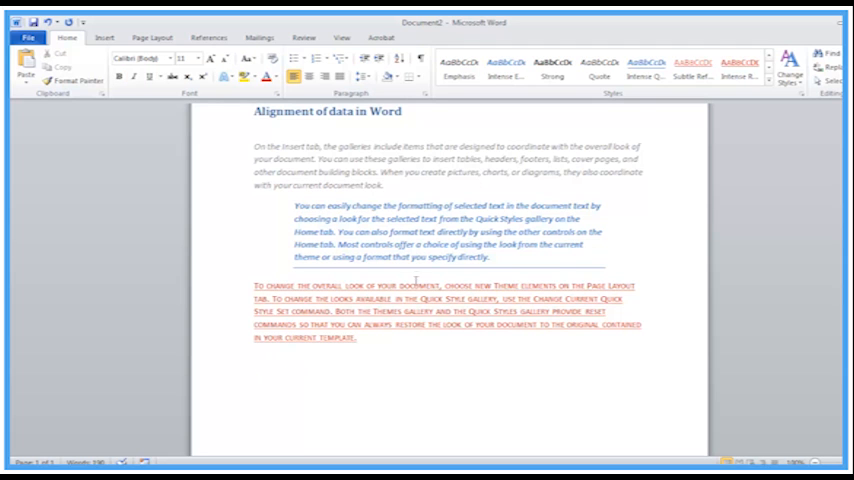
scroll("down", 3)
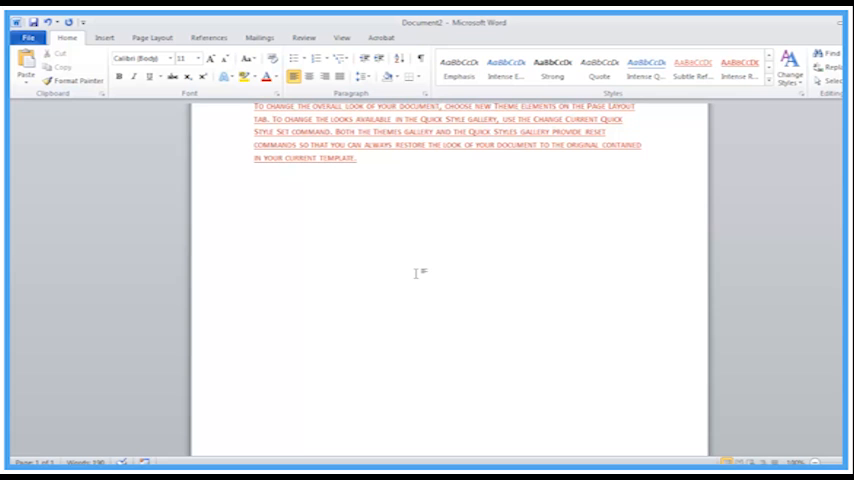
mouse_move(330, 272)
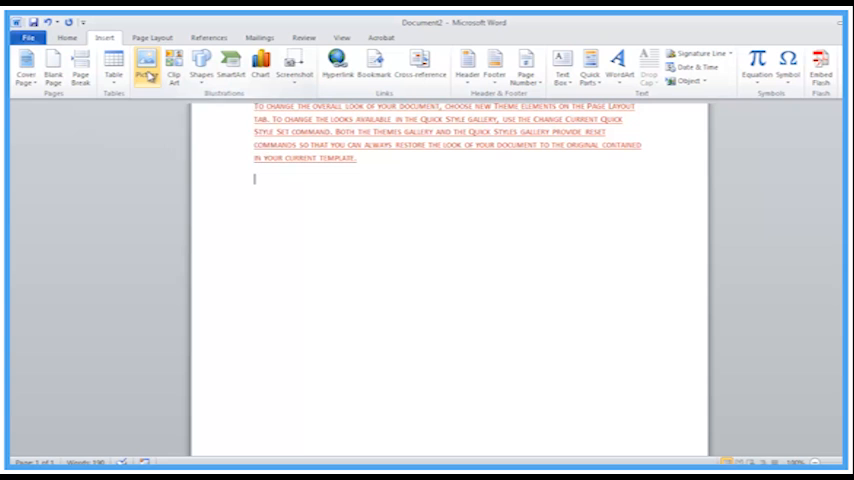
Insert the Activia Training logo picture from the Pictures library below the third paragraph.
left_click(146, 65)
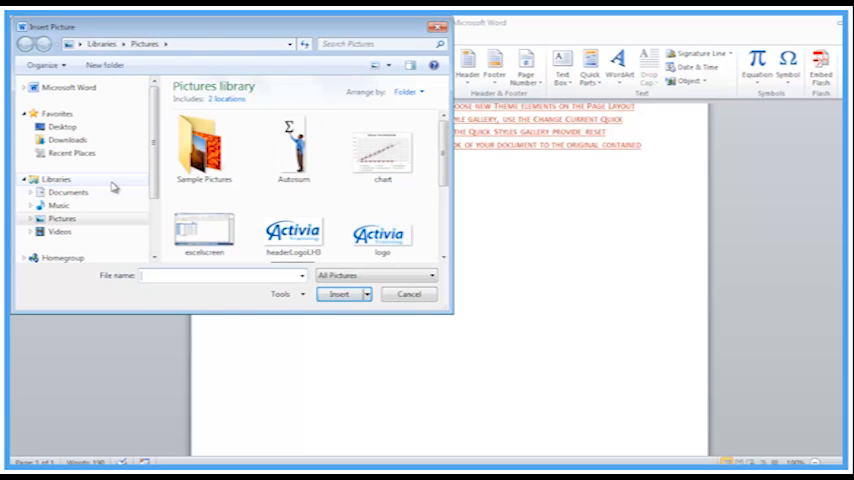
left_click(382, 230)
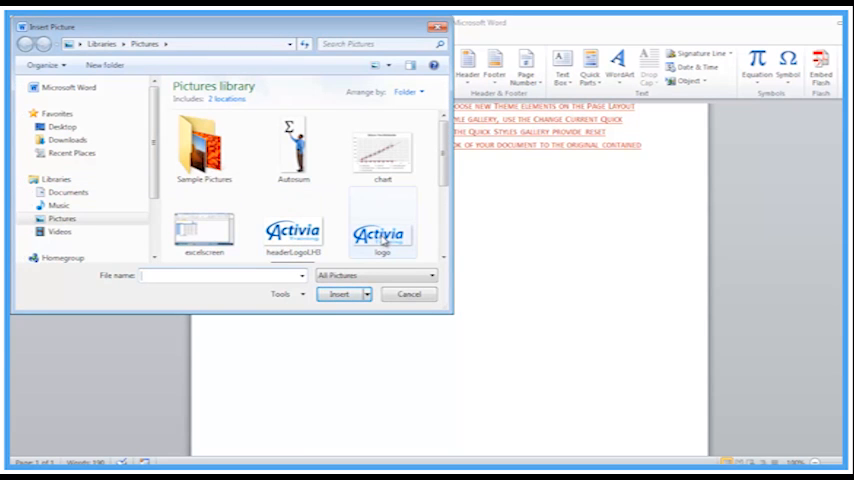
left_click(338, 294)
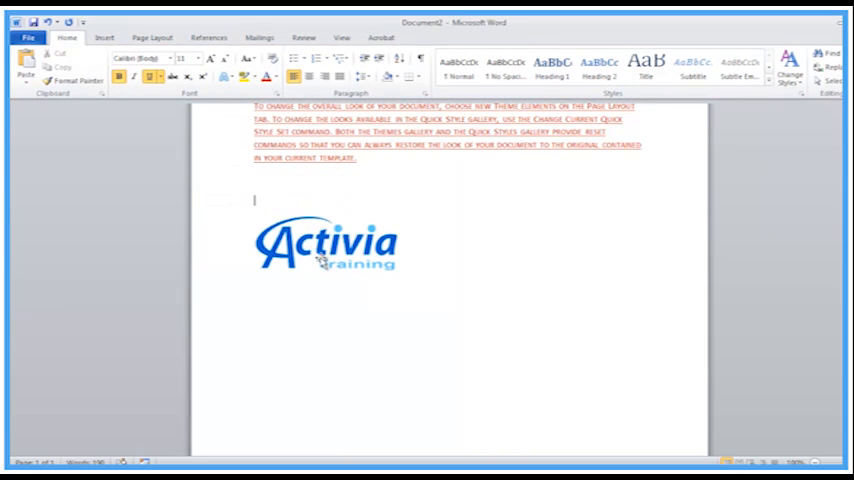
left_click(333, 250)
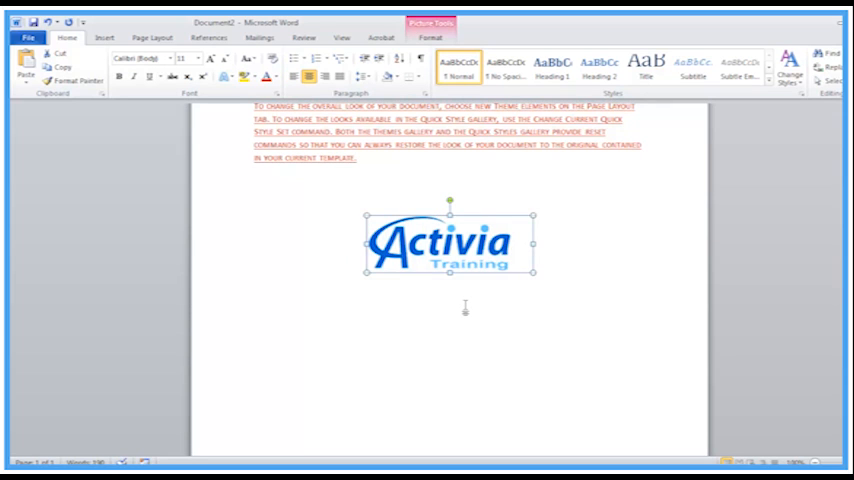
left_click_drag(448, 242, 560, 242)
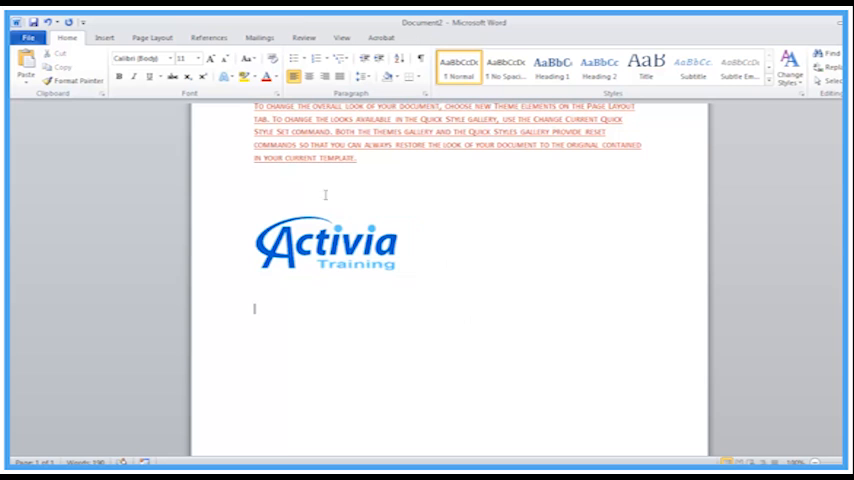
Insert a 3x3 table below the logo and give it a light blue banded style.
left_click(113, 57)
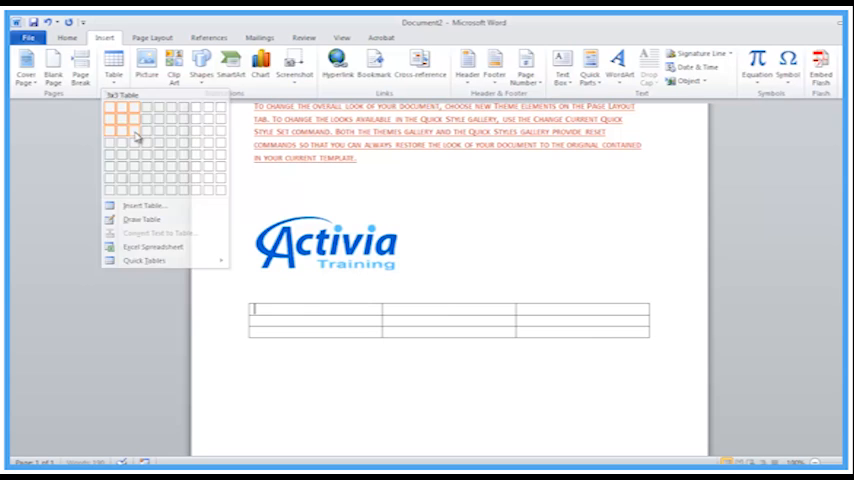
left_click(135, 138)
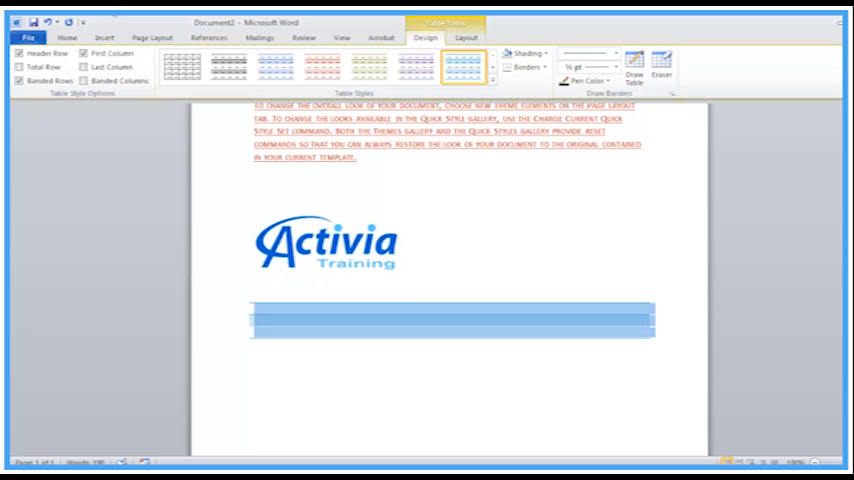
left_click(66, 35)
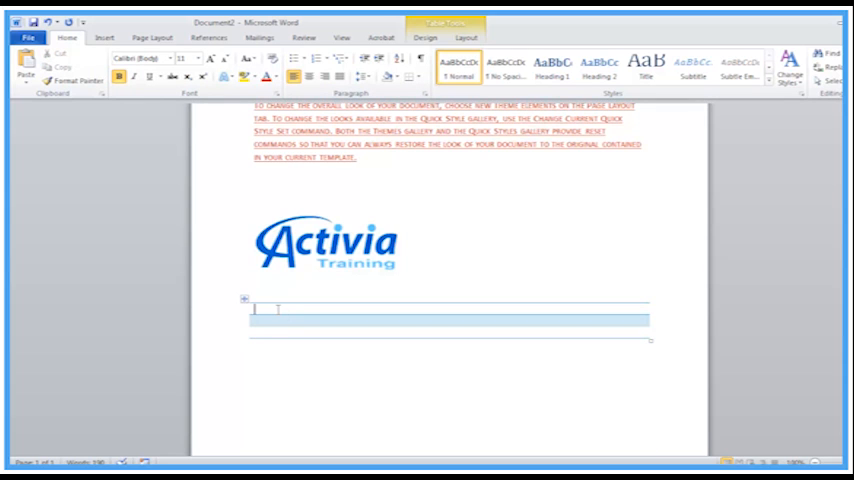
Type 'Name' and 'Dept' in the header row and left-align the table text.
type("Name")
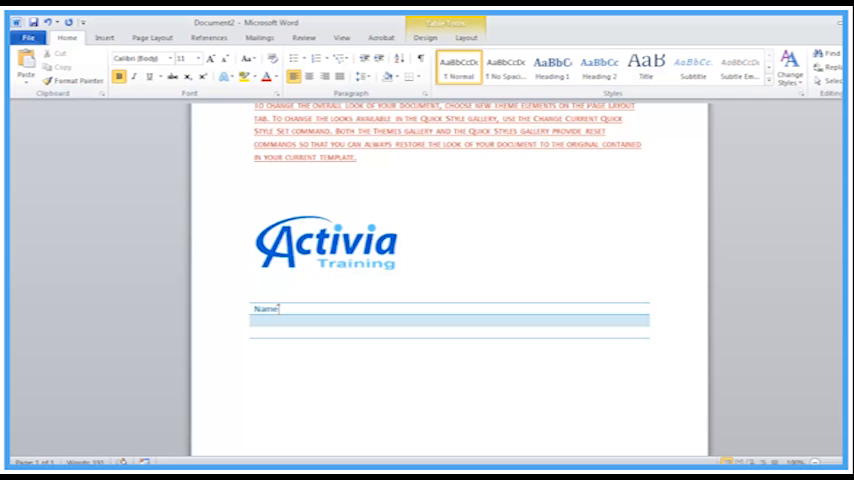
type("Dept")
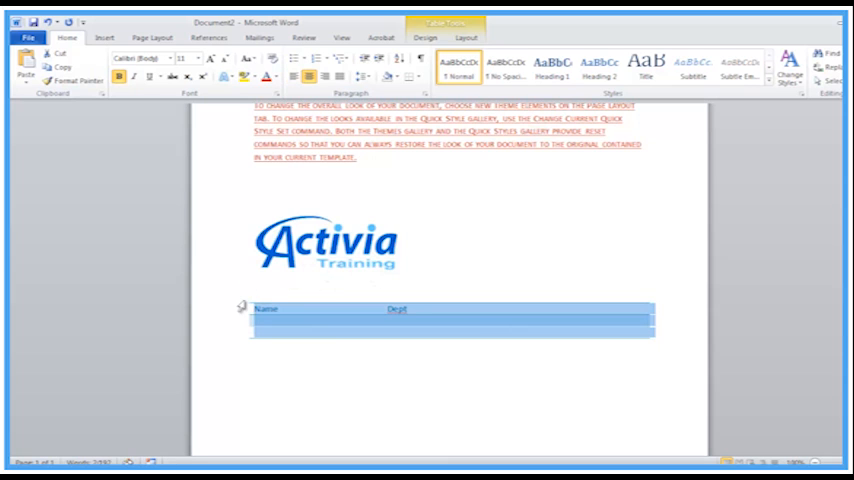
mouse_move(308, 79)
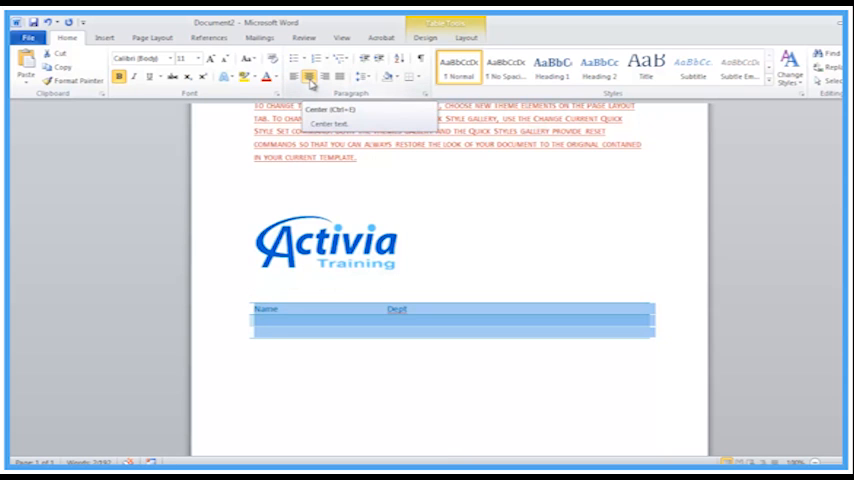
mouse_move(414, 211)
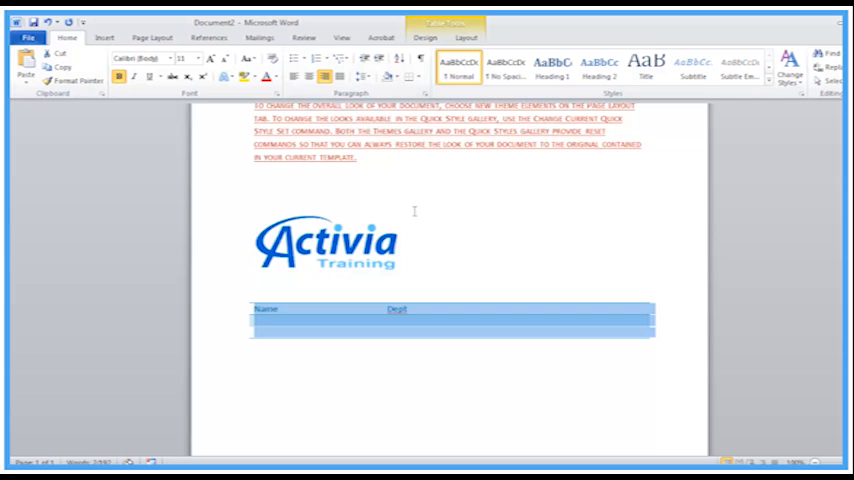
mouse_move(325, 78)
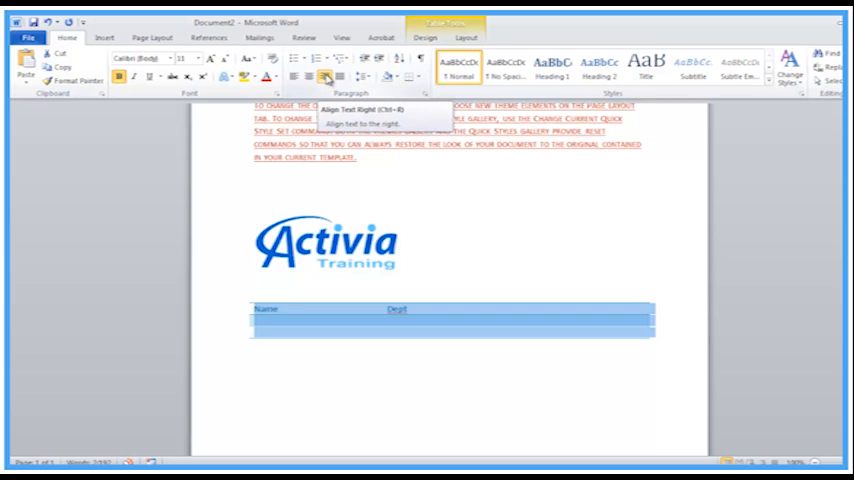
left_click(296, 79)
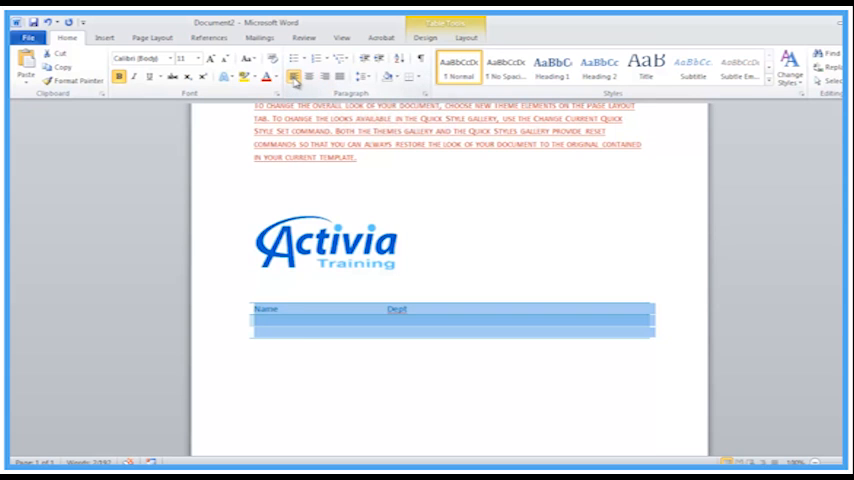